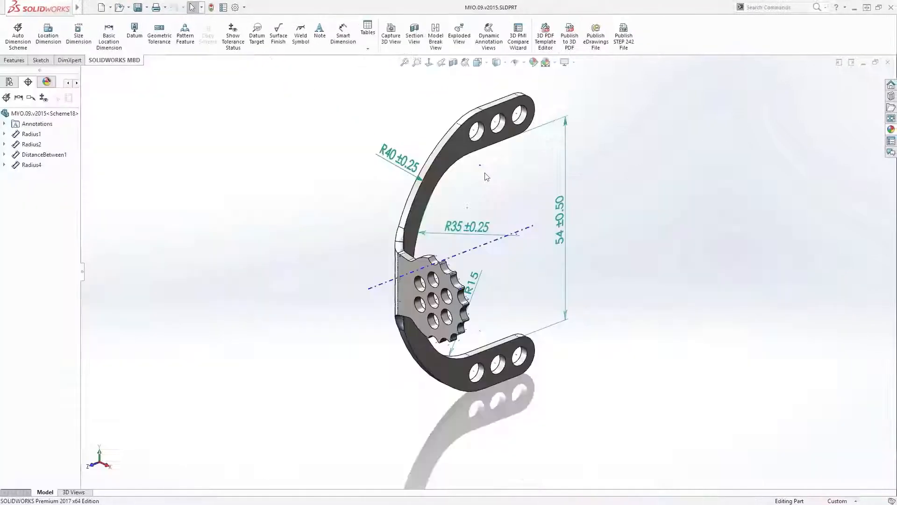
Step: Place 10, 40.37 and 32 mm ±0.50 location dimensions to the end holes in the Right view
{"action": "left_click", "coordinate": [73, 496]}
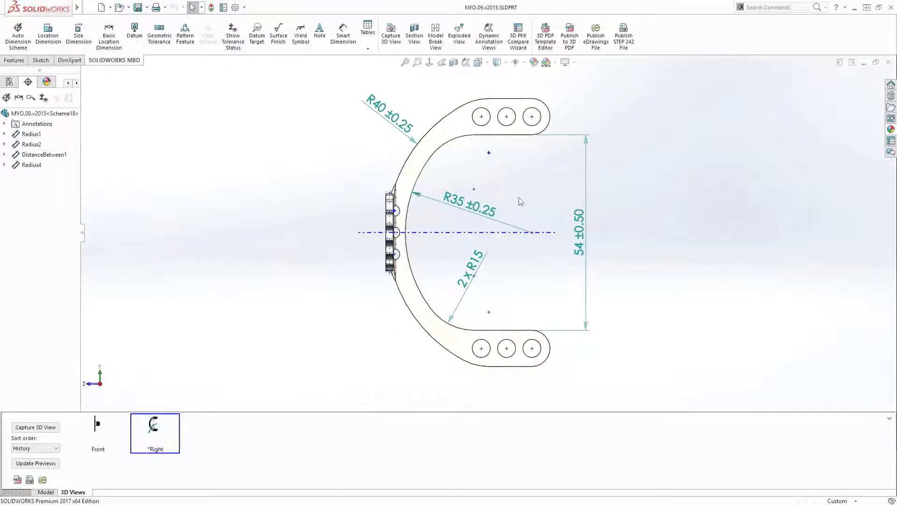
{"action": "left_click", "coordinate": [48, 36]}
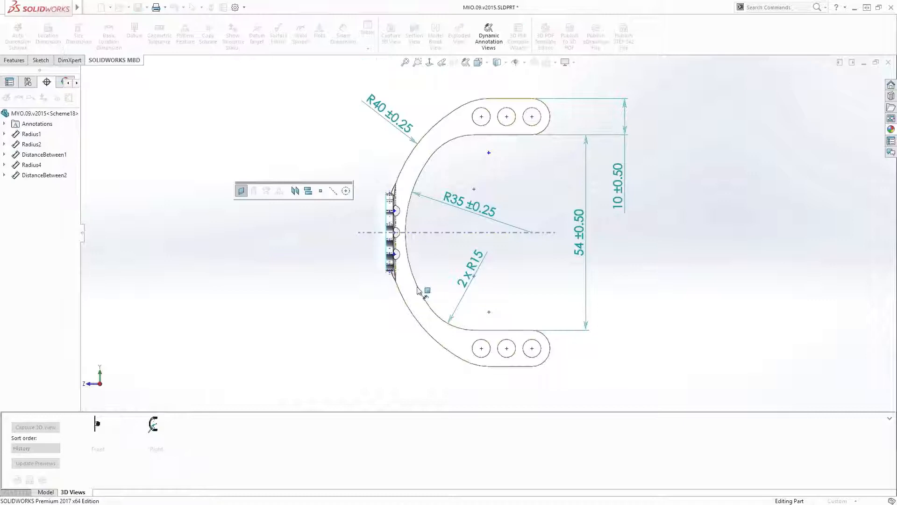
{"action": "left_click", "coordinate": [532, 348]}
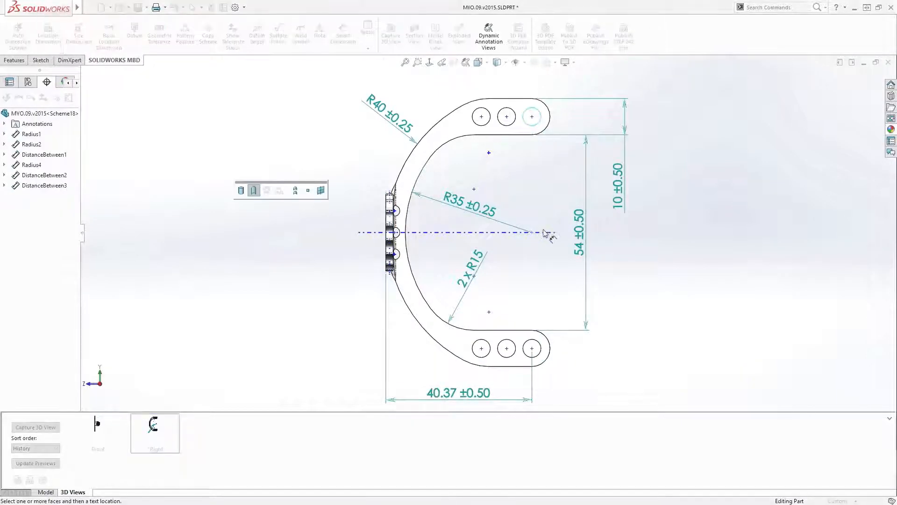
{"action": "left_click", "coordinate": [47, 35]}
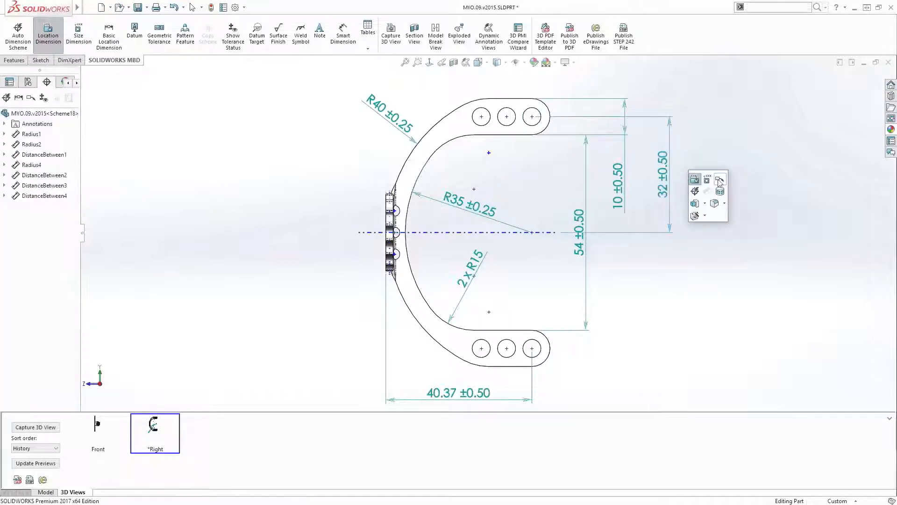
{"action": "mouse_move", "coordinate": [539, 114]}
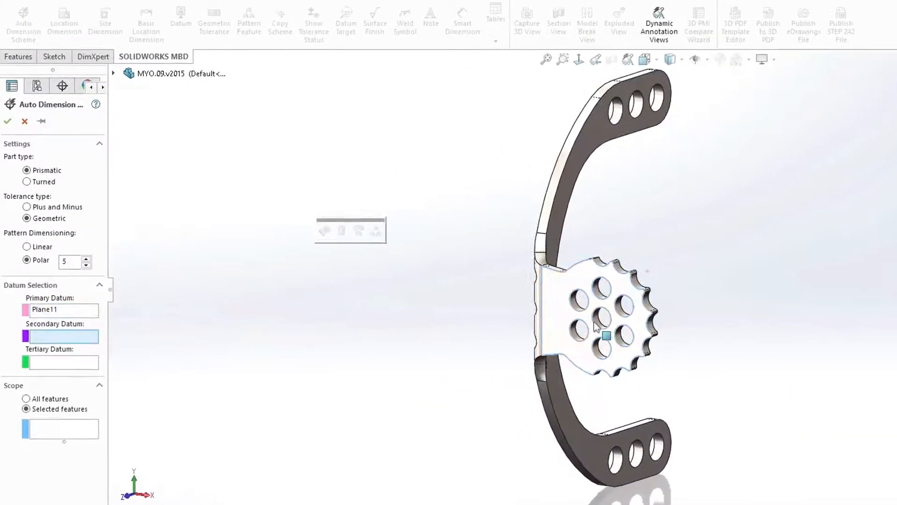
Step: Set Simple Hole7 as secondary datum, scope Hole Pattern2, and confirm the Auto Dimension Scheme
{"action": "left_click", "coordinate": [604, 315]}
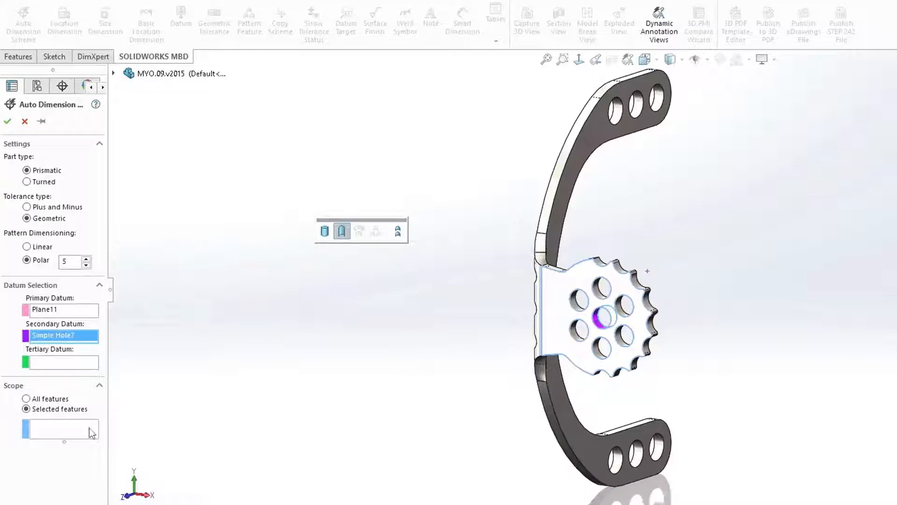
{"action": "left_click", "coordinate": [587, 320]}
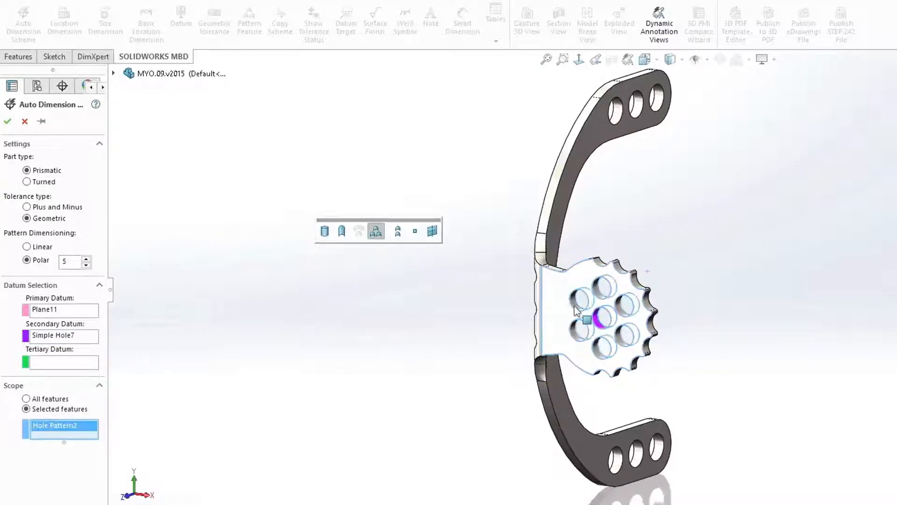
{"action": "right_click", "coordinate": [575, 310]}
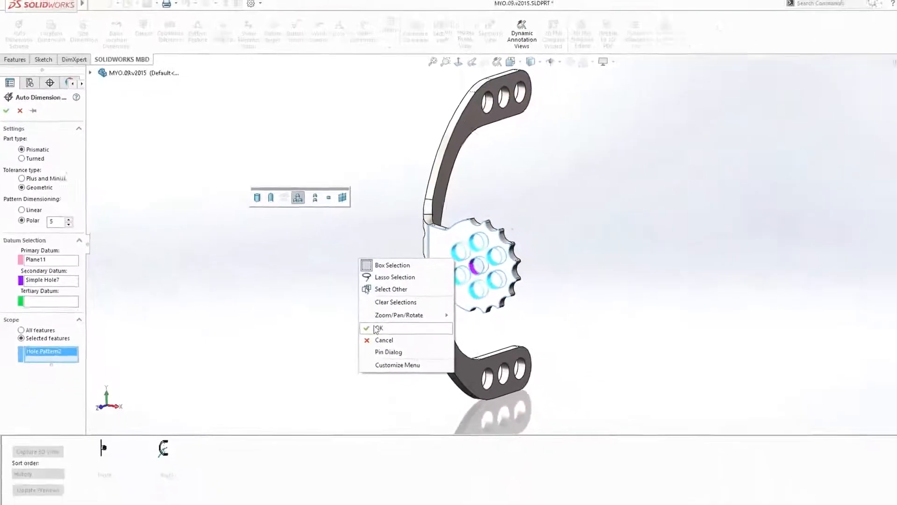
{"action": "left_click", "coordinate": [379, 327]}
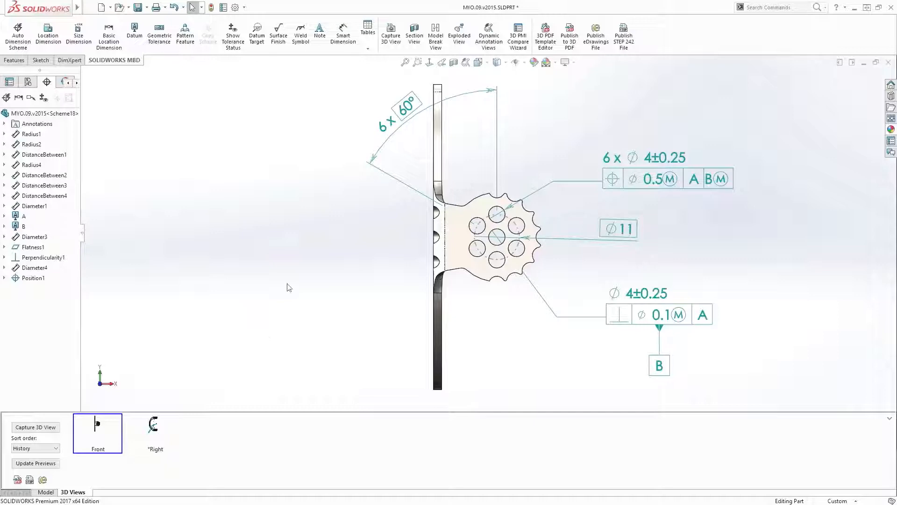
{"action": "mouse_move", "coordinate": [569, 35]}
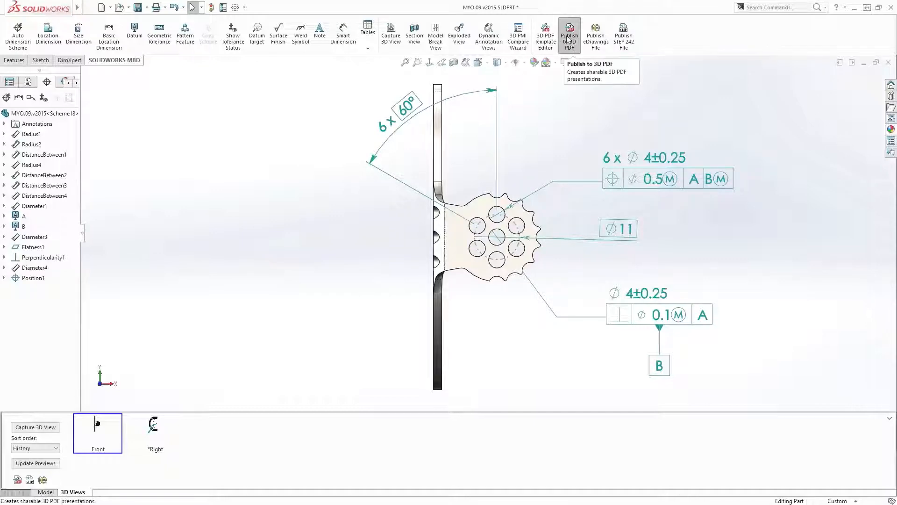
Step: Publish the annotated arm part to a 3D PDF from the MBD tab
{"action": "left_click", "coordinate": [569, 33]}
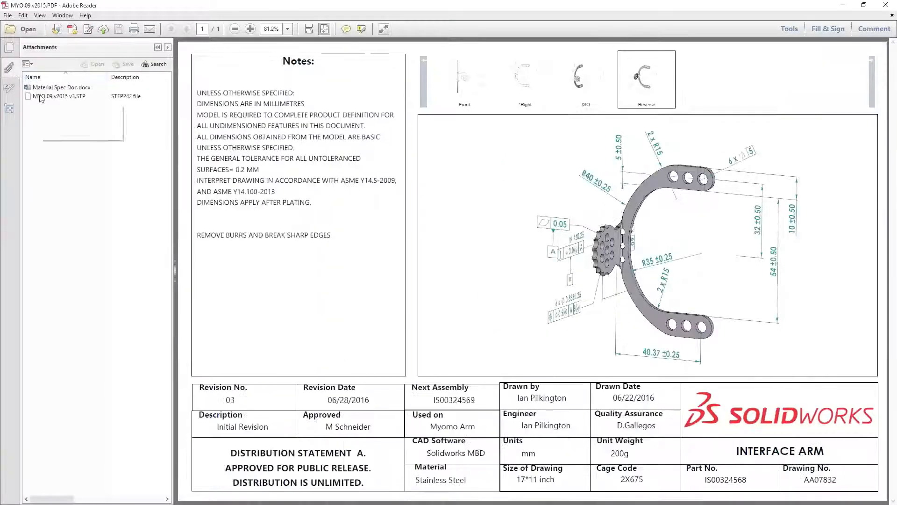
{"action": "mouse_move", "coordinate": [59, 95]}
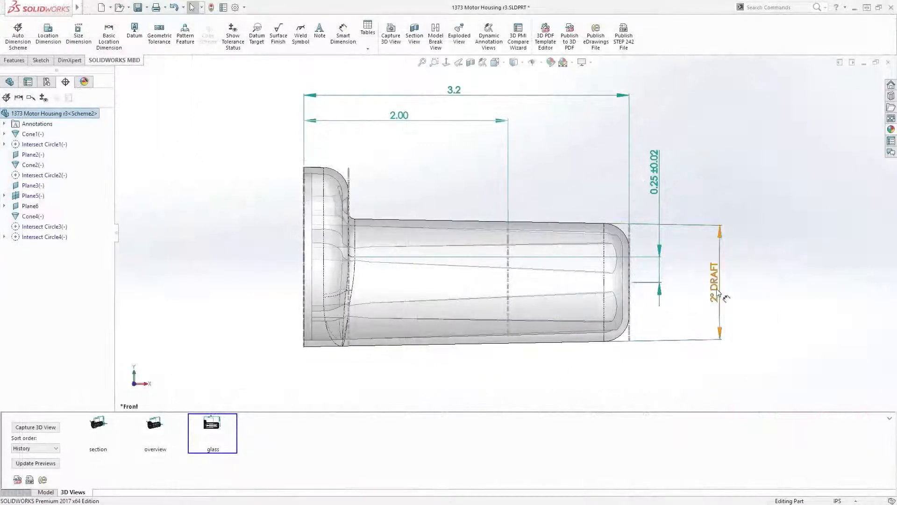
Step: Edit the 2° DRAFT dimension and section the housing to show the +DFT diameters
{"action": "double_click", "coordinate": [714, 281]}
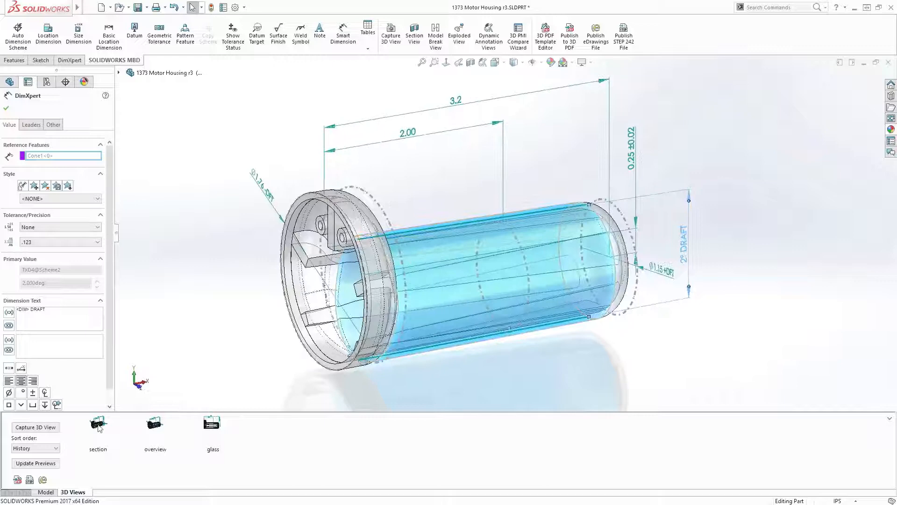
{"action": "left_click", "coordinate": [97, 426]}
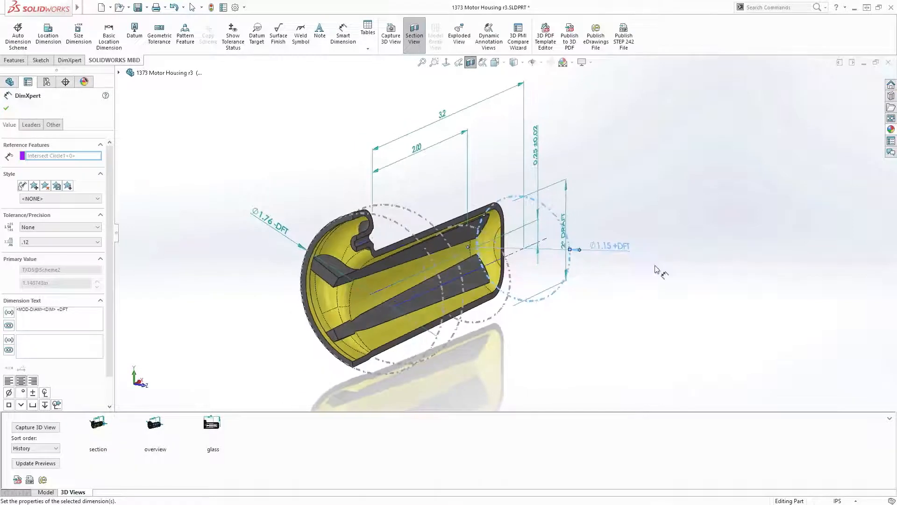
{"action": "left_click", "coordinate": [78, 34]}
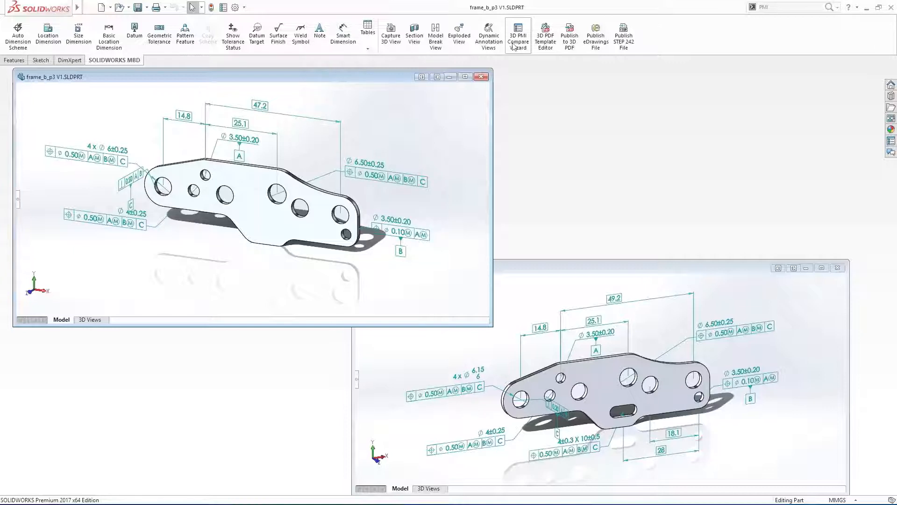
Step: Run the 3D PMI comparison between frame_b_p3 V1 and V2
{"action": "left_click", "coordinate": [517, 35]}
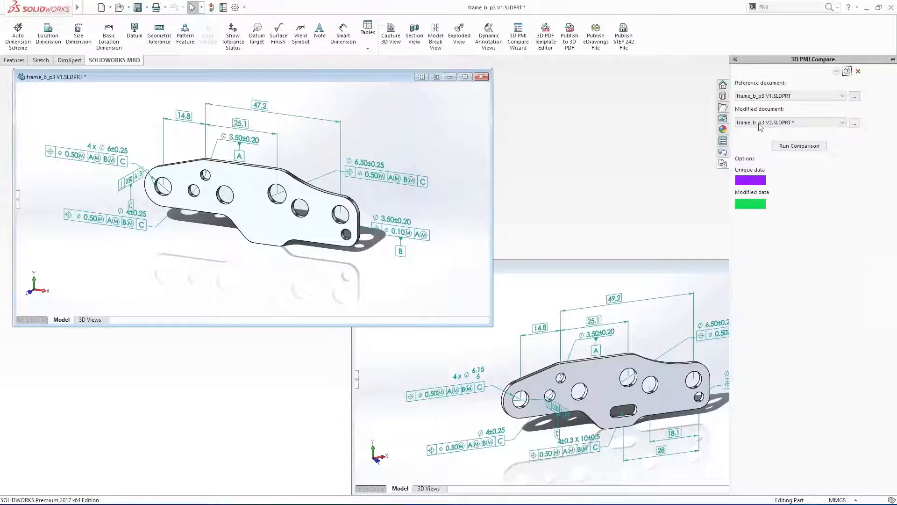
{"action": "left_click", "coordinate": [799, 145]}
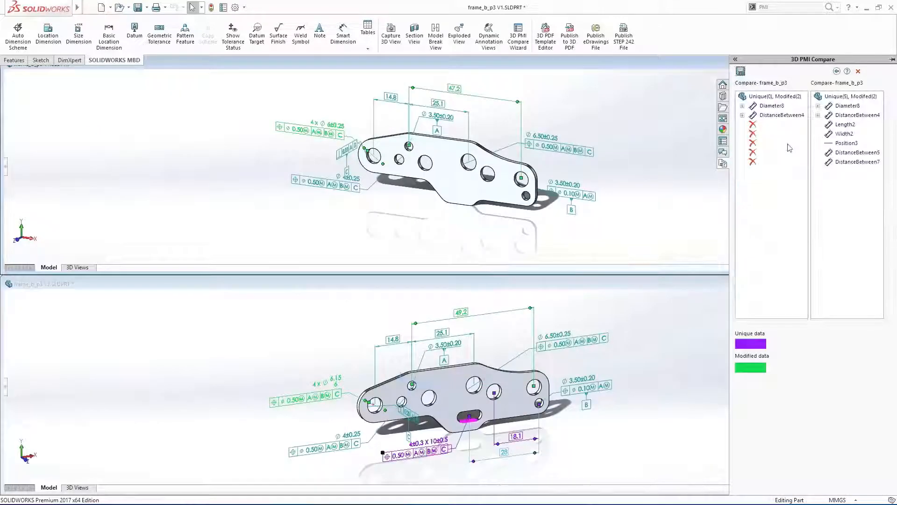
Step: Inspect unique DistanceBetween7 and Position3 and modified DistanceBetween4 and Diameter8 results
{"action": "left_click", "coordinate": [857, 162]}
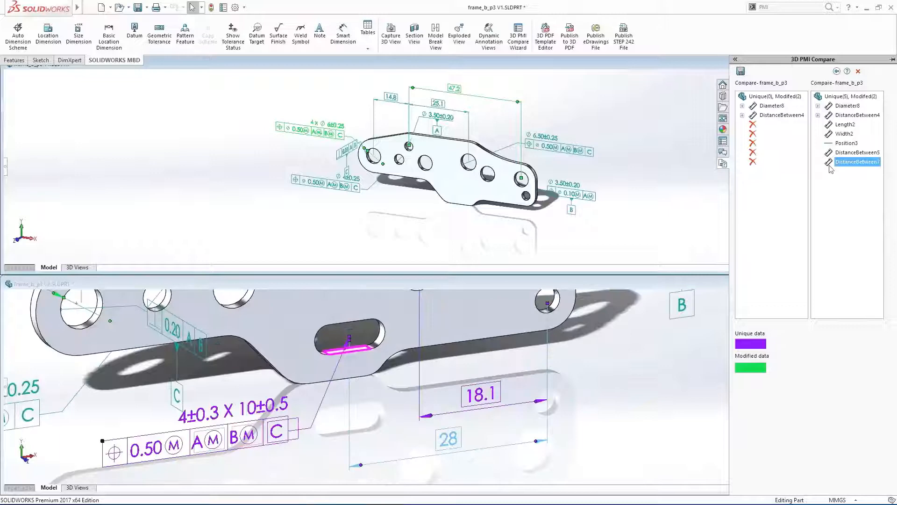
{"action": "left_click", "coordinate": [845, 142]}
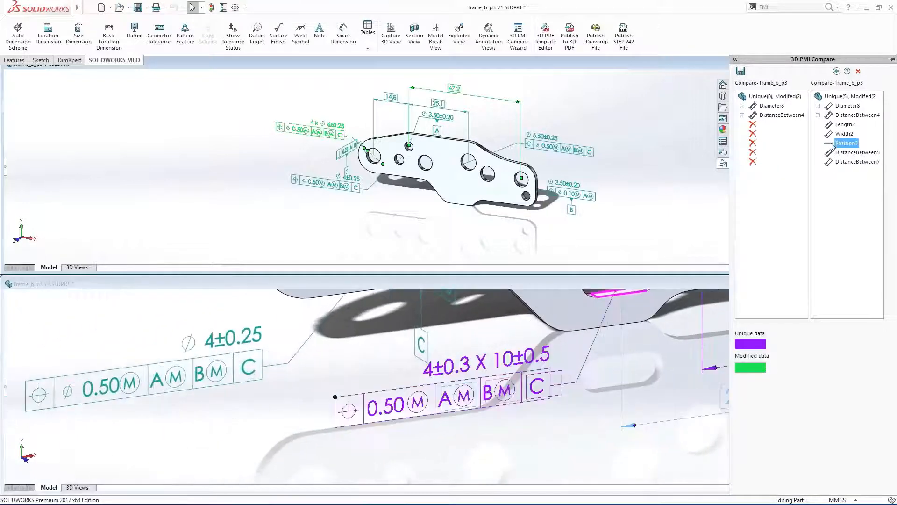
{"action": "left_click", "coordinate": [858, 115]}
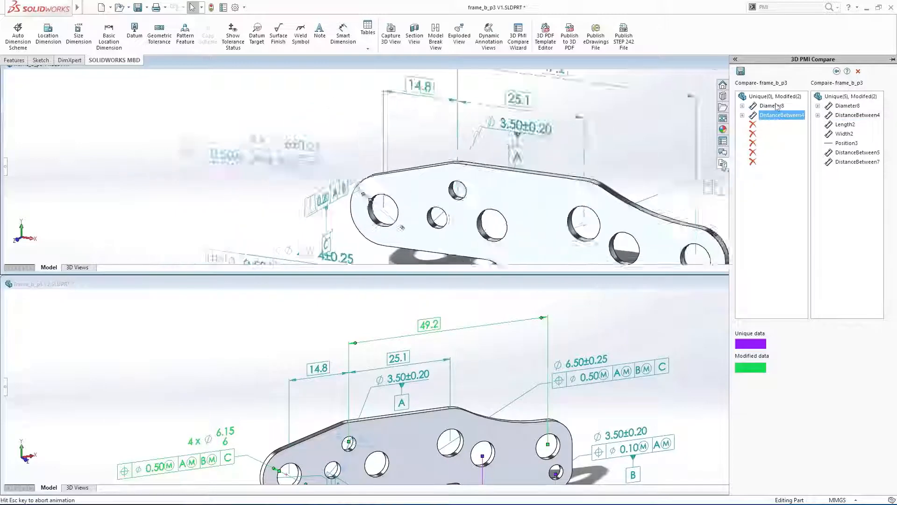
{"action": "left_click", "coordinate": [847, 106]}
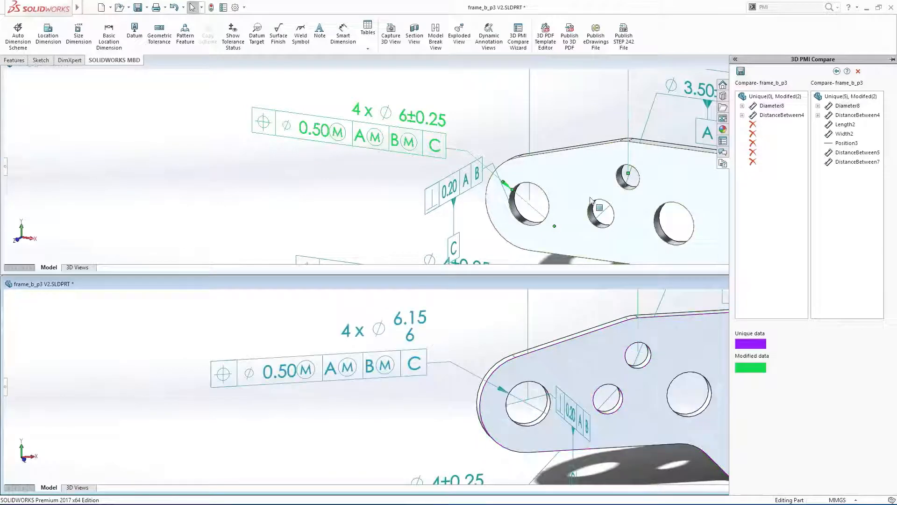
Step: Generate the HTML comparison report of unique and modified dimensions
{"action": "left_click", "coordinate": [741, 70]}
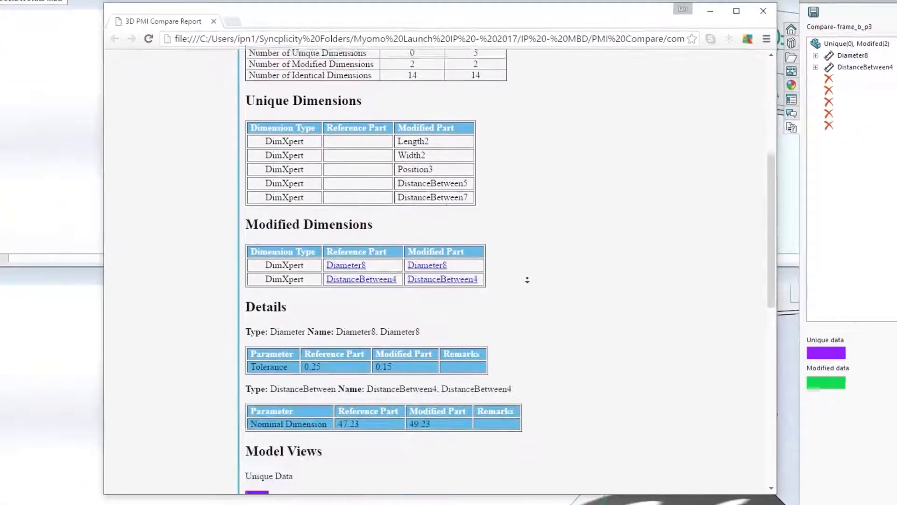
{"action": "scroll", "scroll_direction": "down", "scroll_amount": 3}
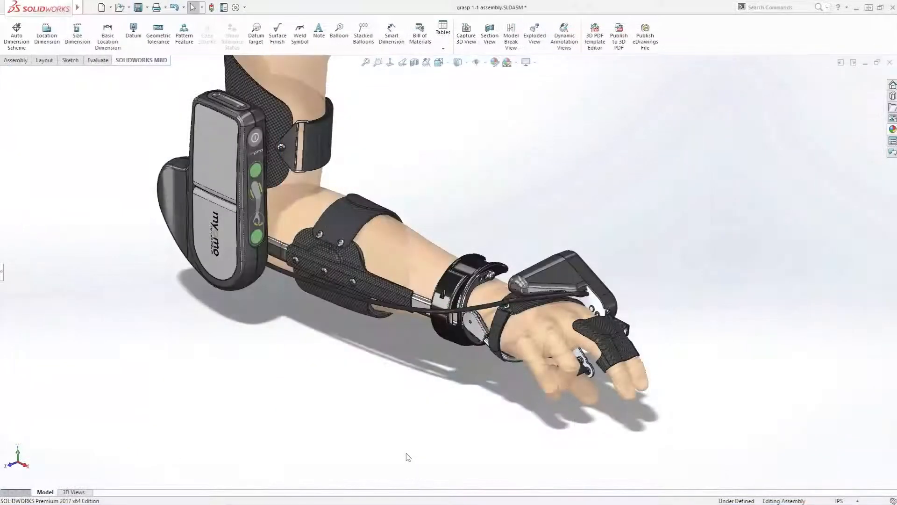
Step: Orbit the grasp brace assembly to view it from the side
{"action": "left_click_drag", "start_coordinate": [408, 457], "coordinate": [448, 451]}
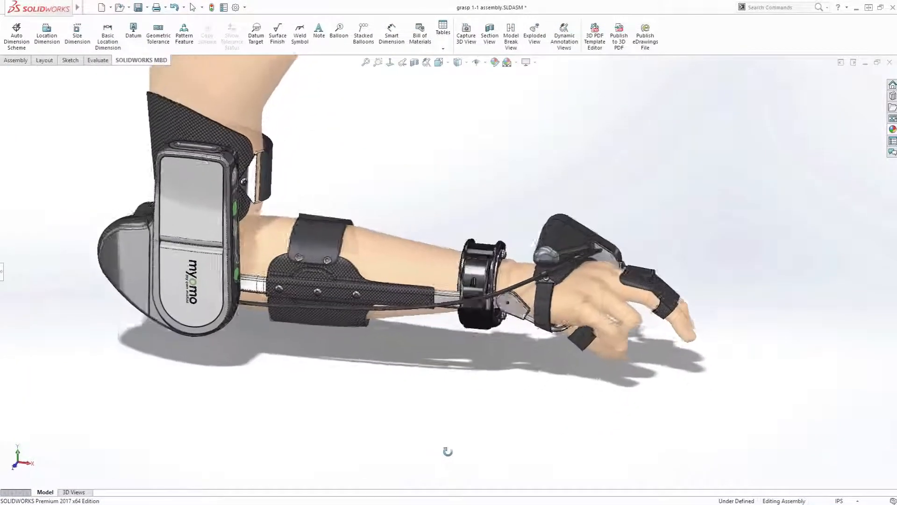